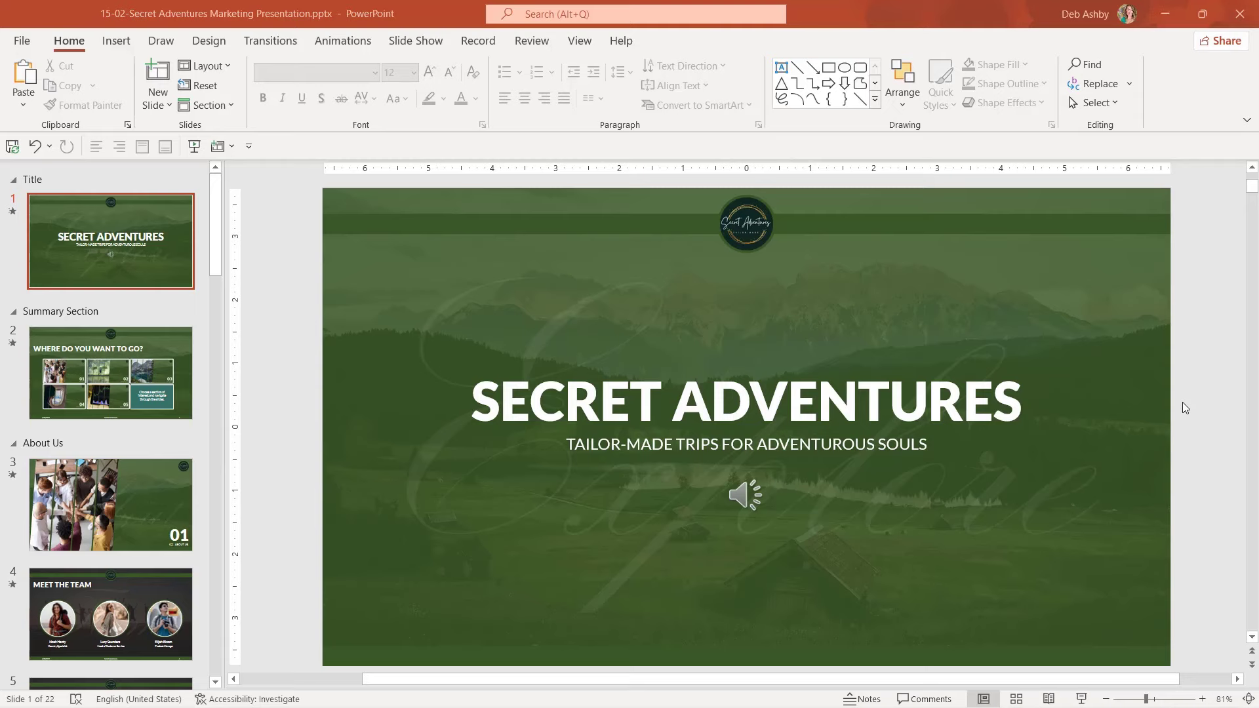
pyautogui.moveTo(580, 41)
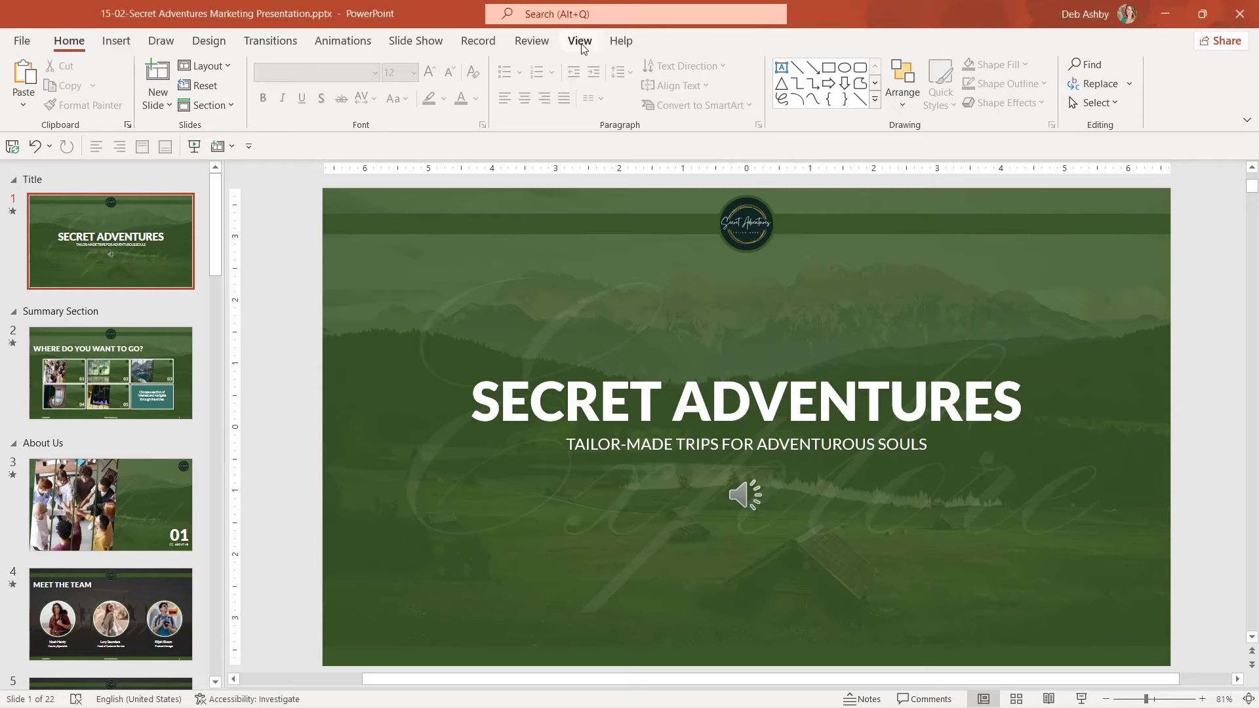
# Show the speaker notes pane below the title slide from the View tab
pyautogui.click(579, 40)
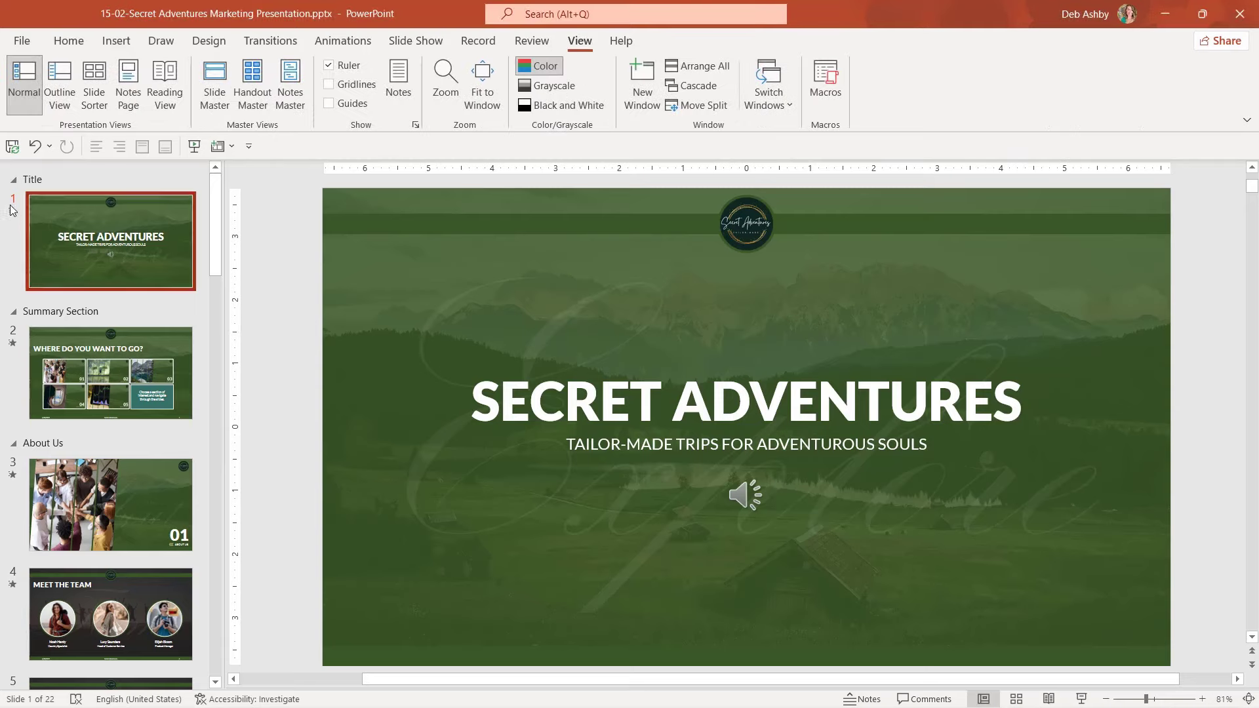
pyautogui.moveTo(375, 144)
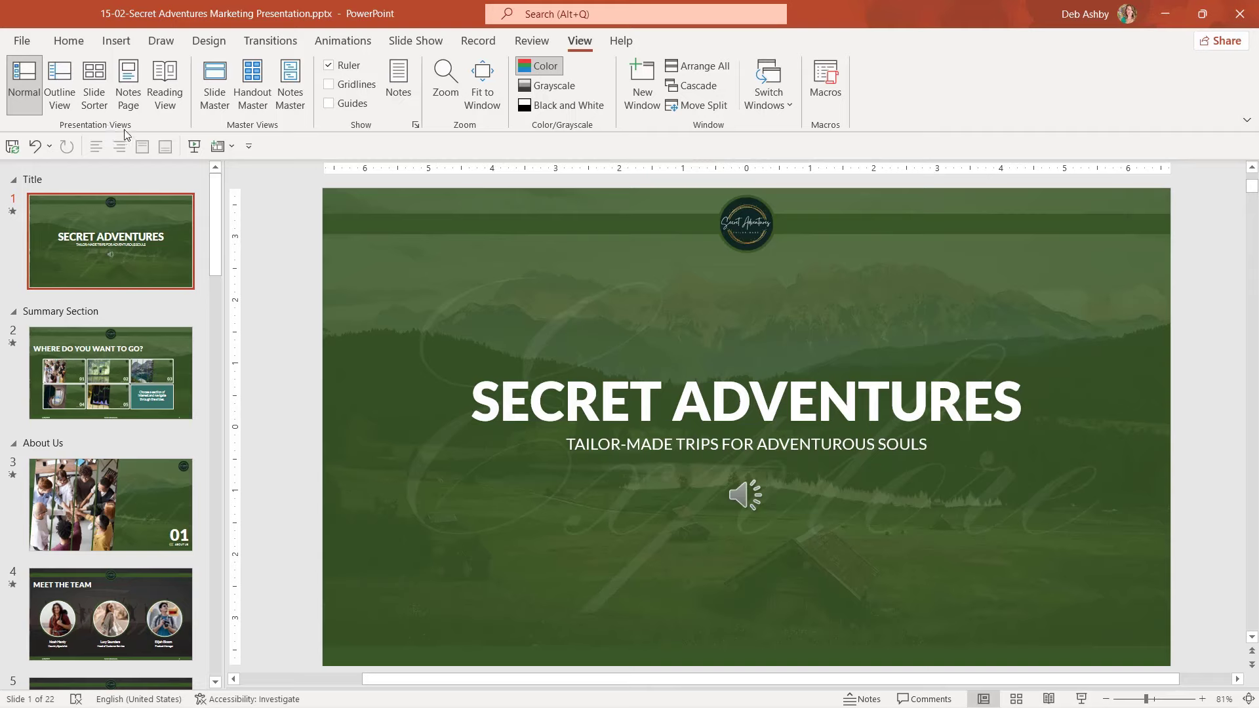
pyautogui.moveTo(127, 82)
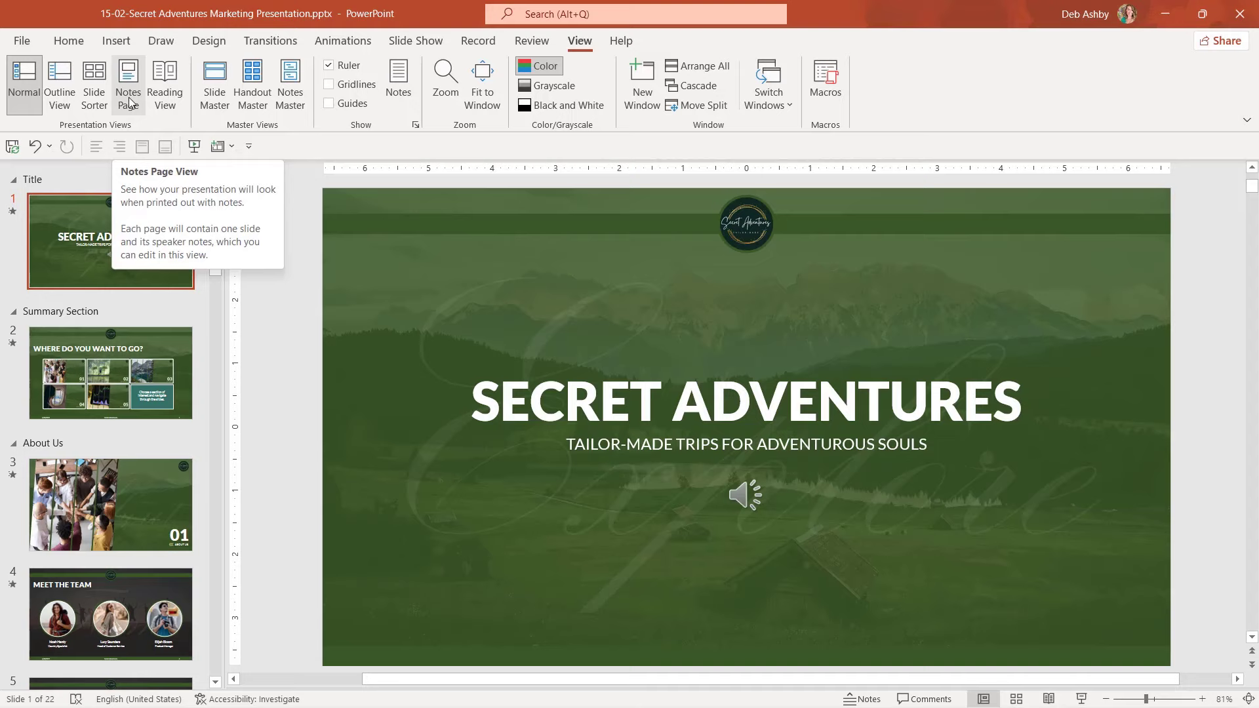
pyautogui.moveTo(290, 84)
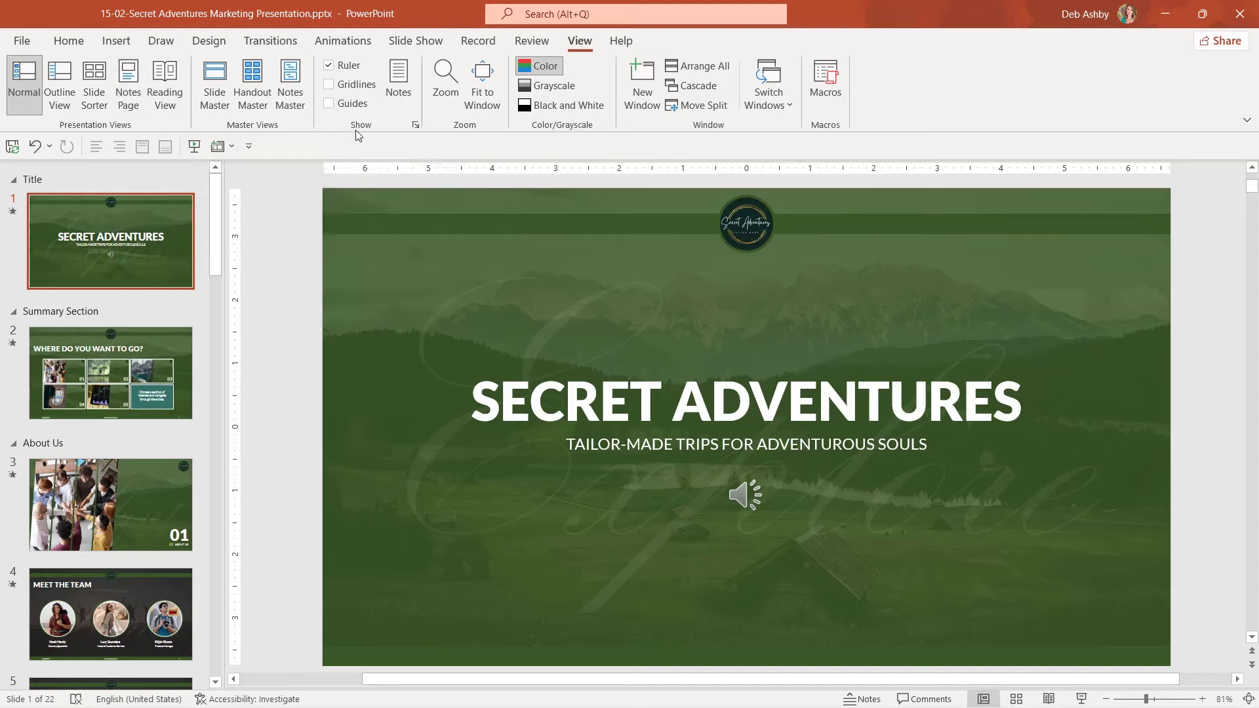
pyautogui.moveTo(398, 76)
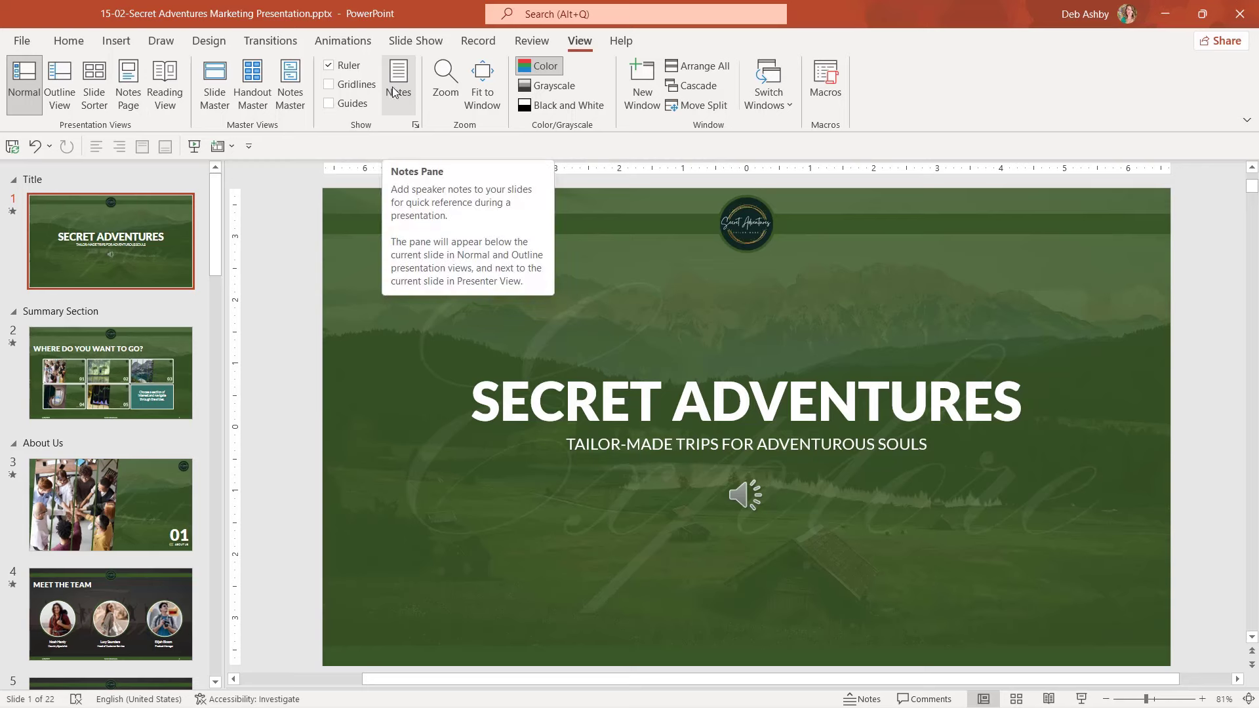
pyautogui.moveTo(394, 84)
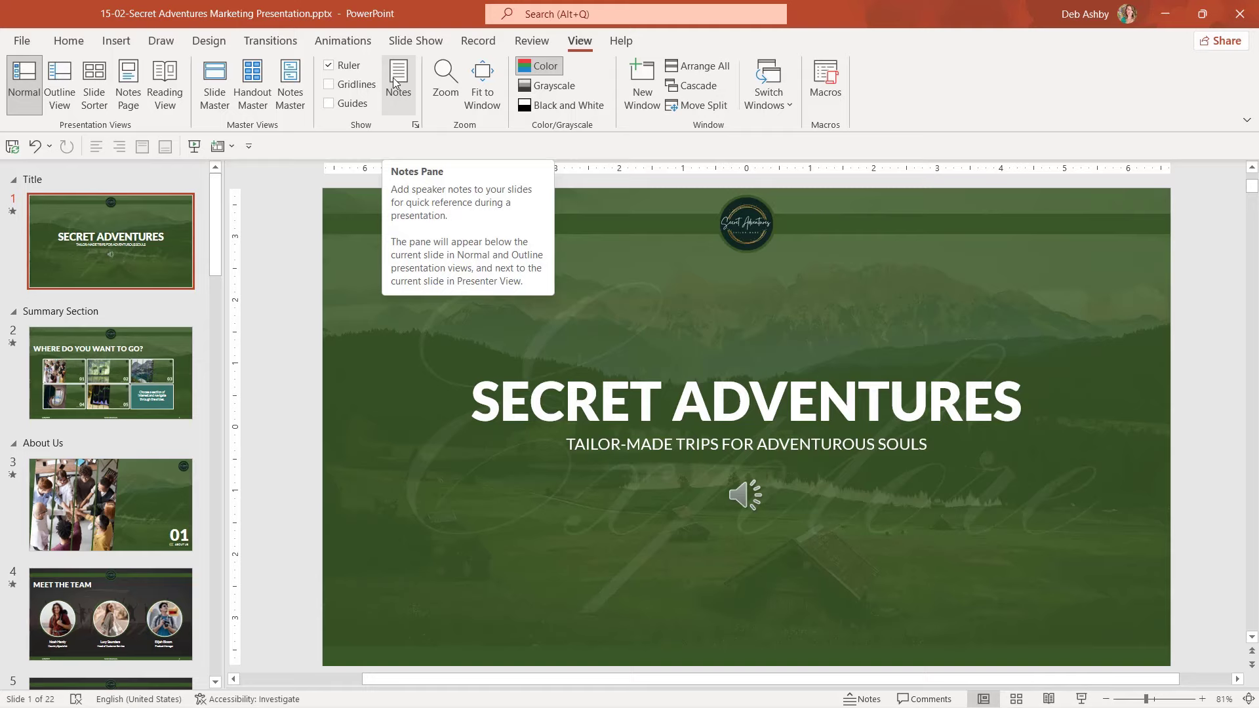
pyautogui.click(399, 76)
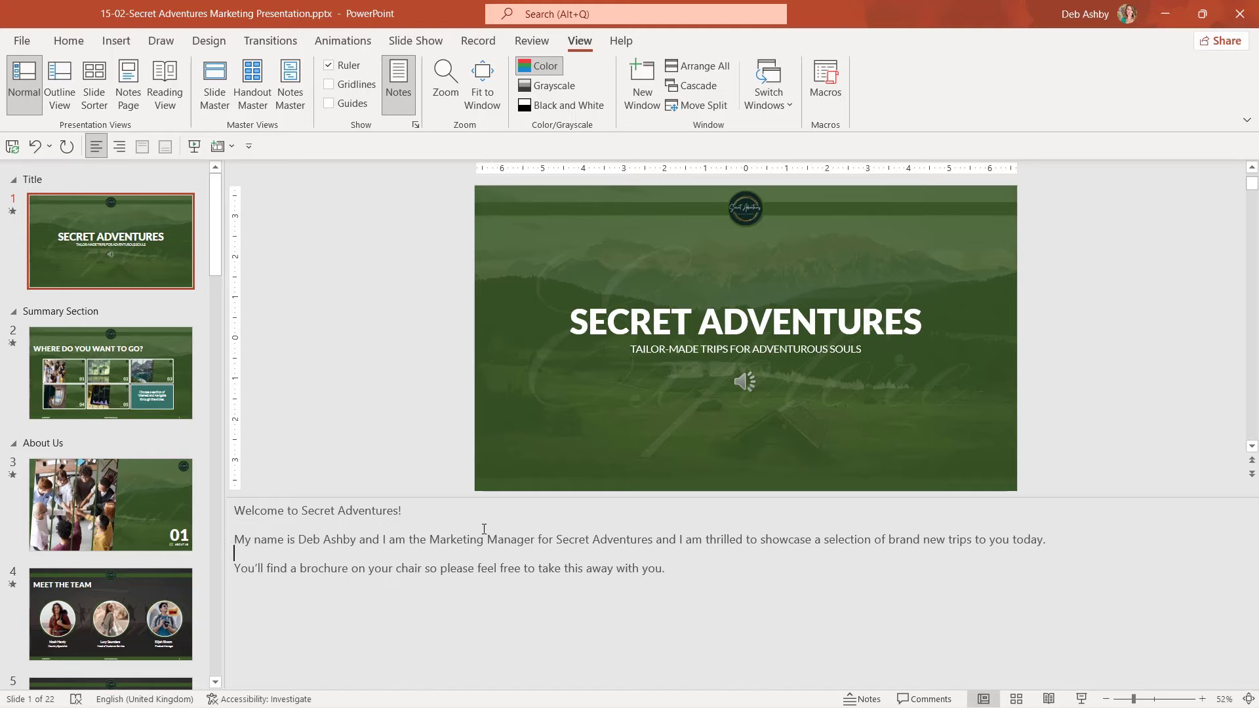
pyautogui.moveTo(370, 503)
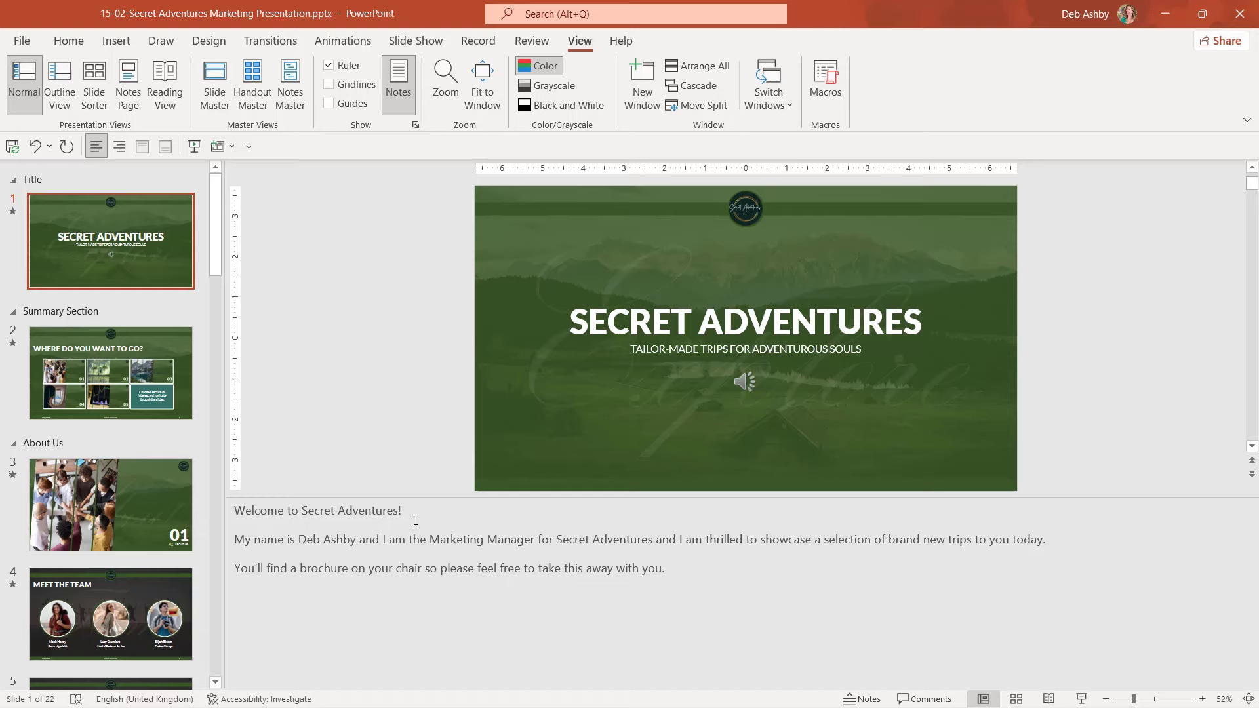
# Add a bold 'SLIDE 1 – Welcome Message' heading at the top of the speaker notes
pyautogui.write('S')
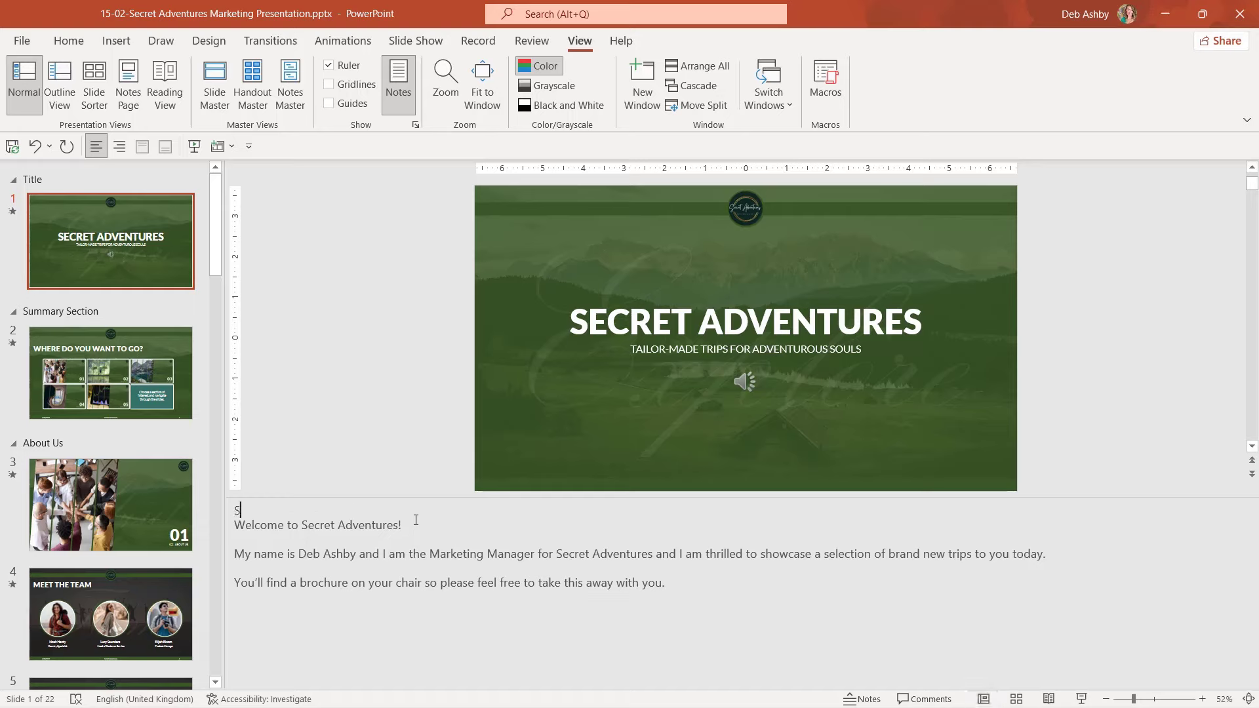
pyautogui.write('SLIDE 1')
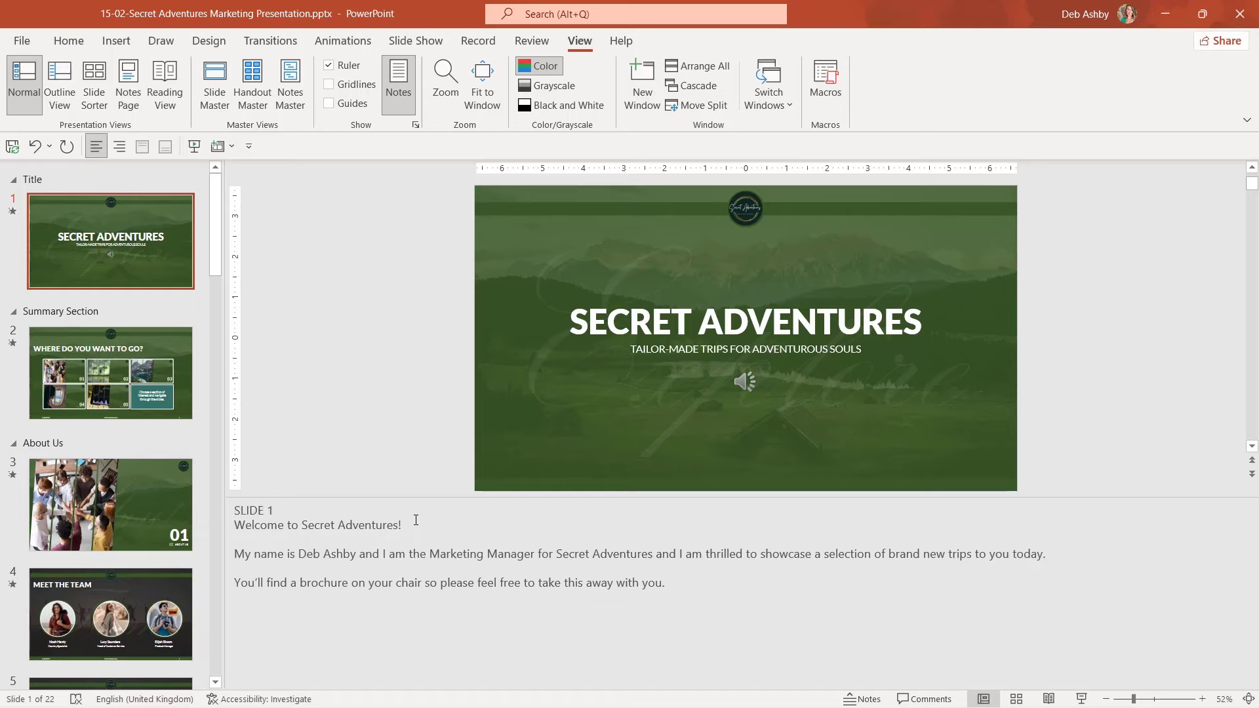
pyautogui.click(276, 510)
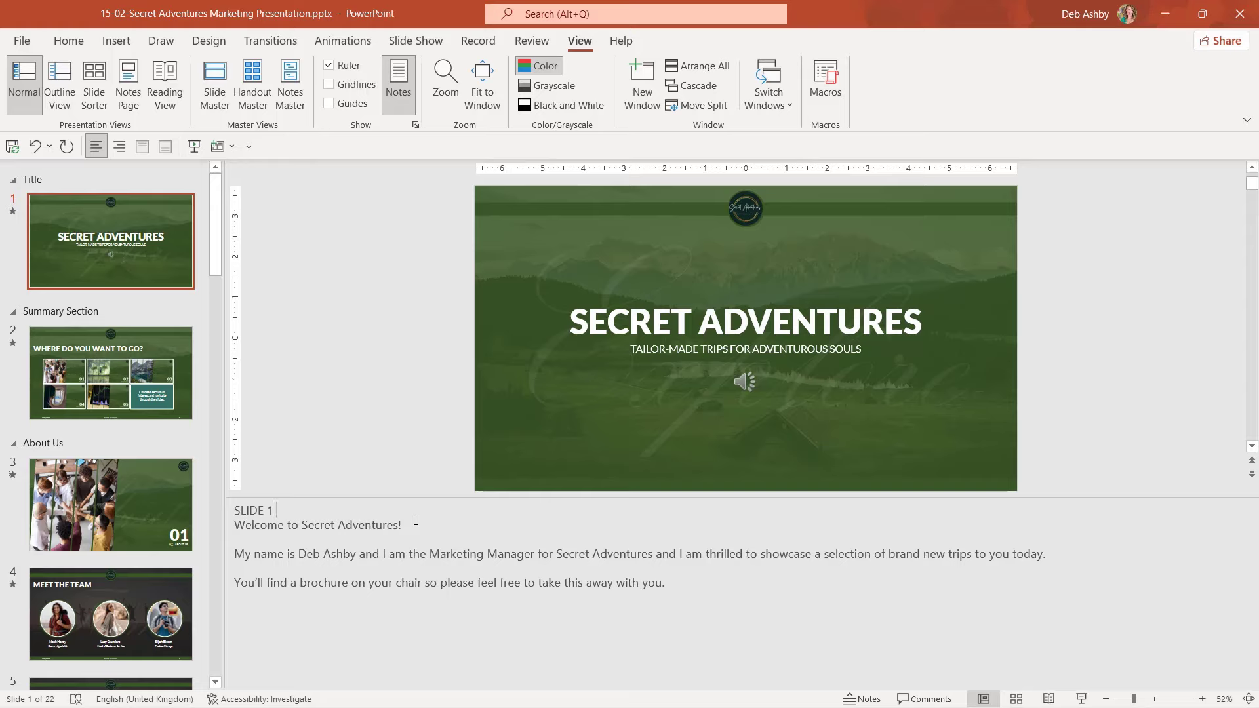
pyautogui.write('– Welcome Message')
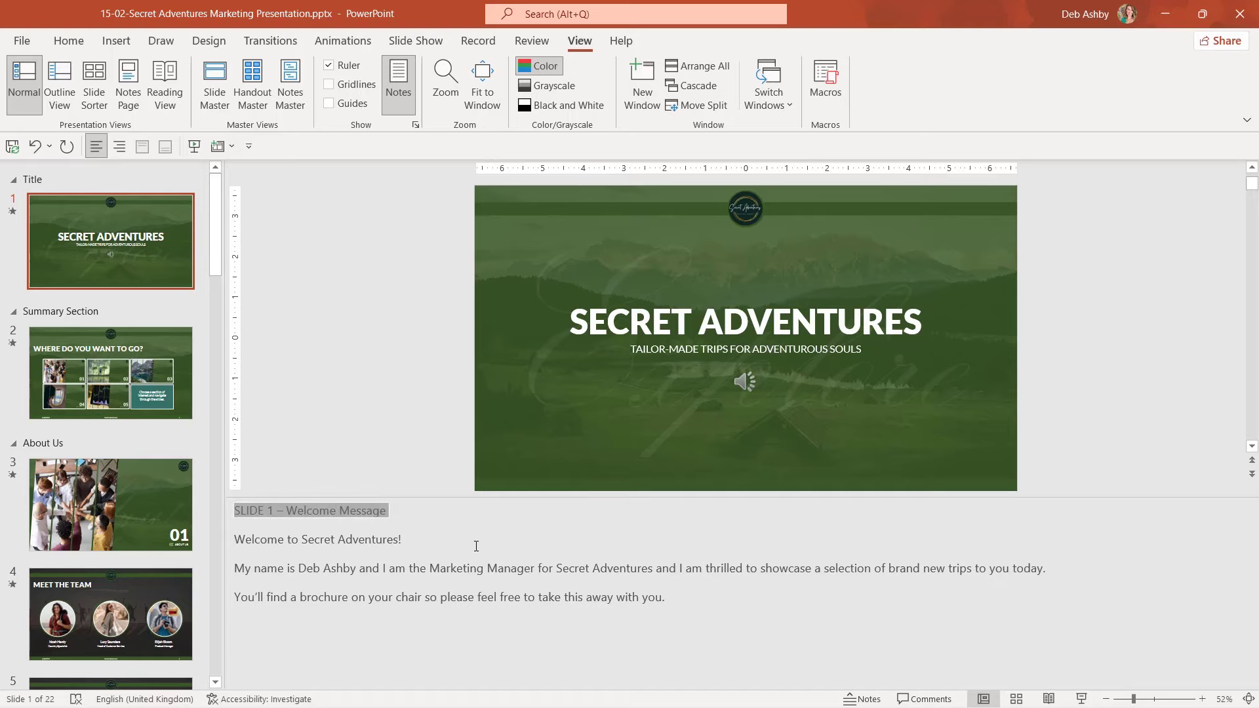
pyautogui.press('ctrl+b')
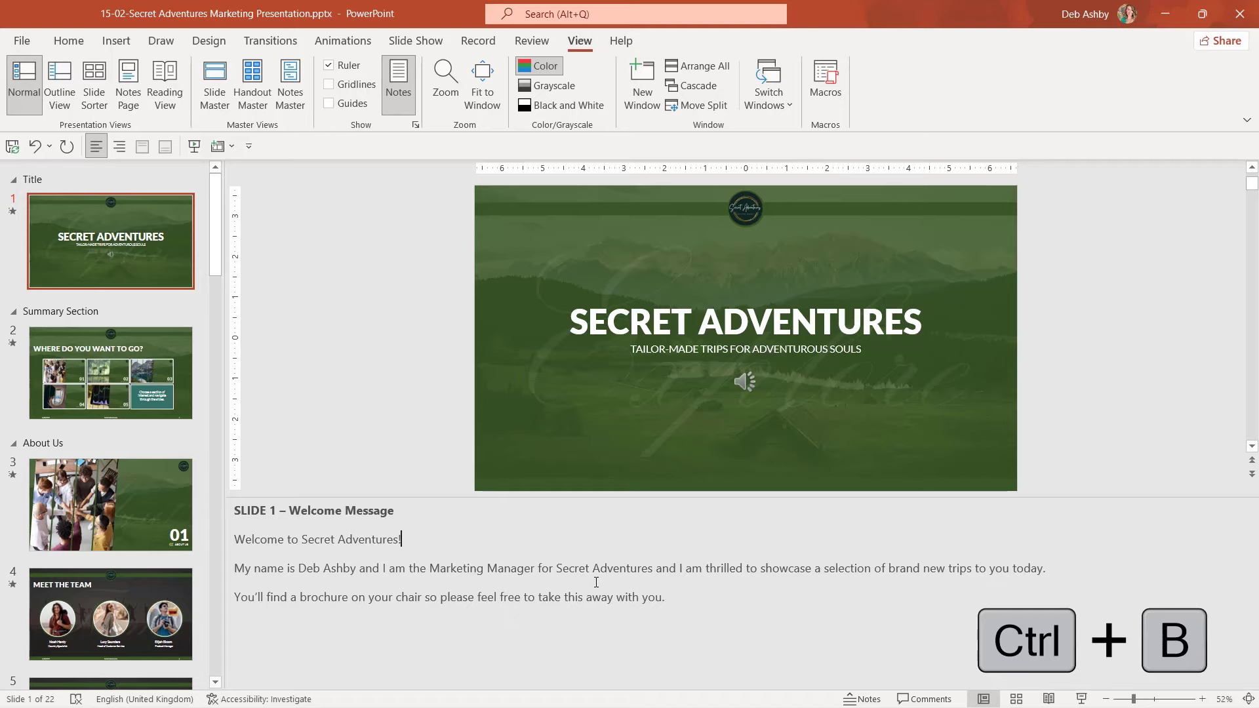
pyautogui.press('ctrl+b')
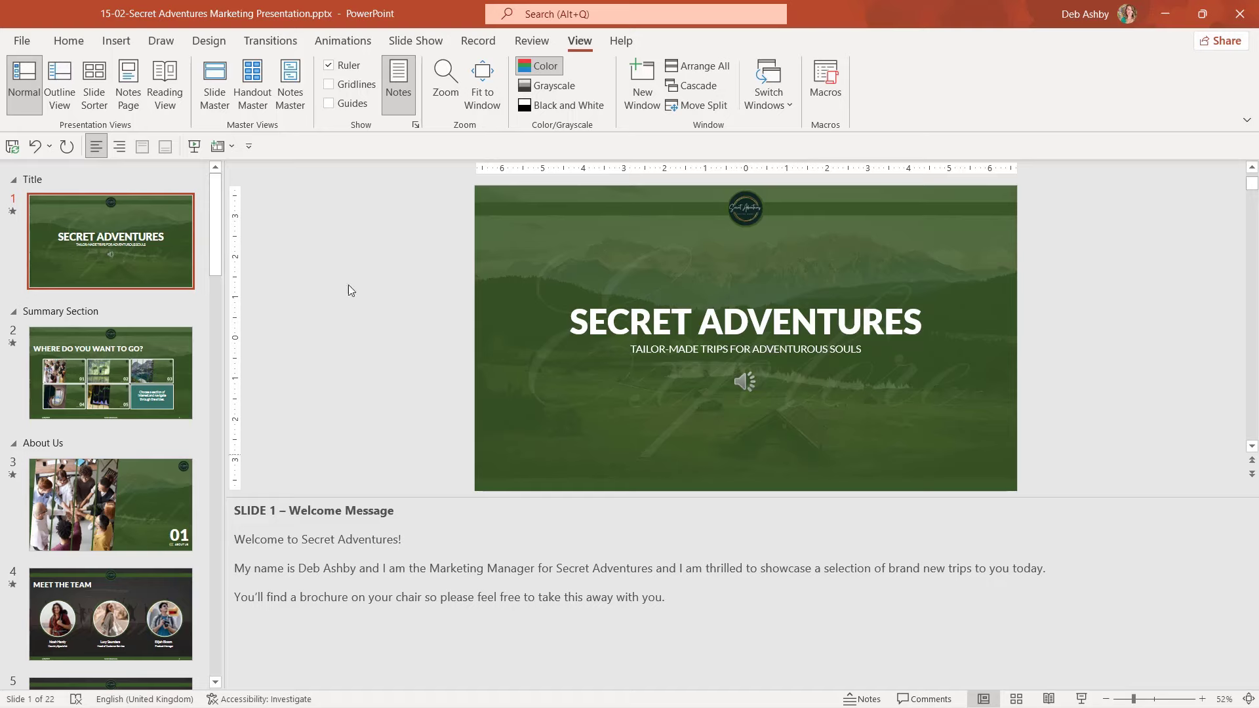
pyautogui.moveTo(398, 84)
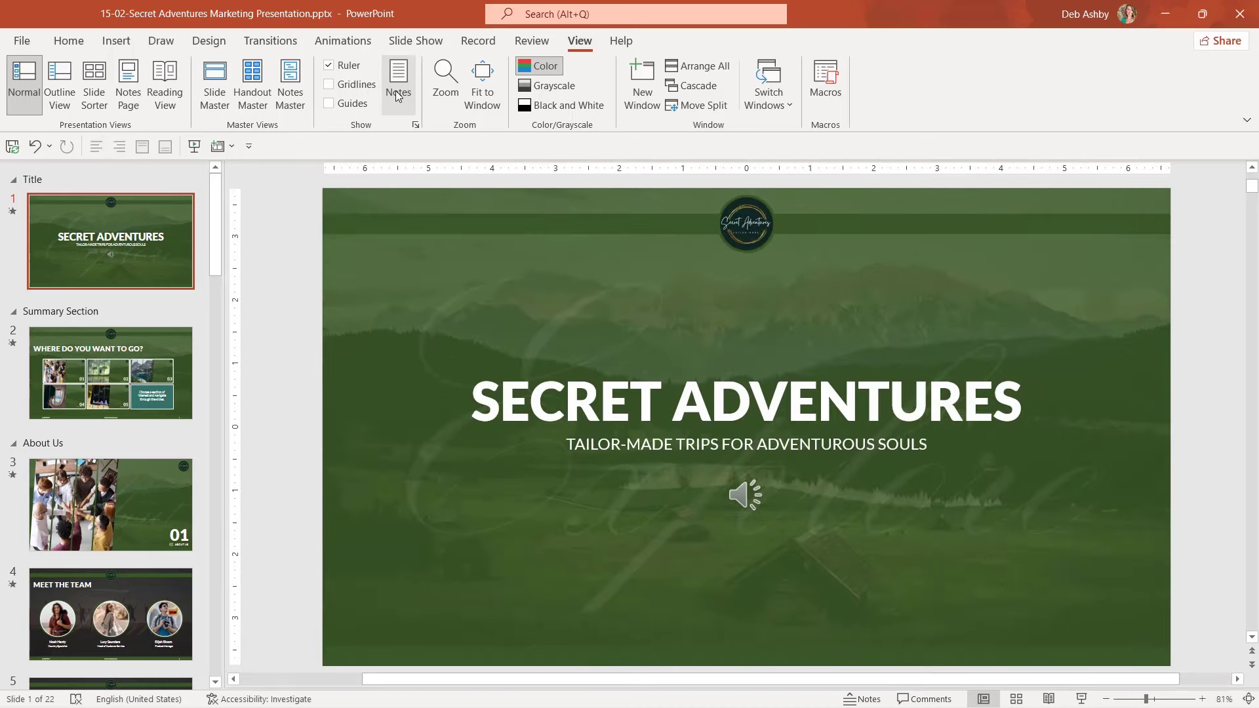
# Toggle the notes pane, then show slide 1 in Notes Page view
pyautogui.click(399, 76)
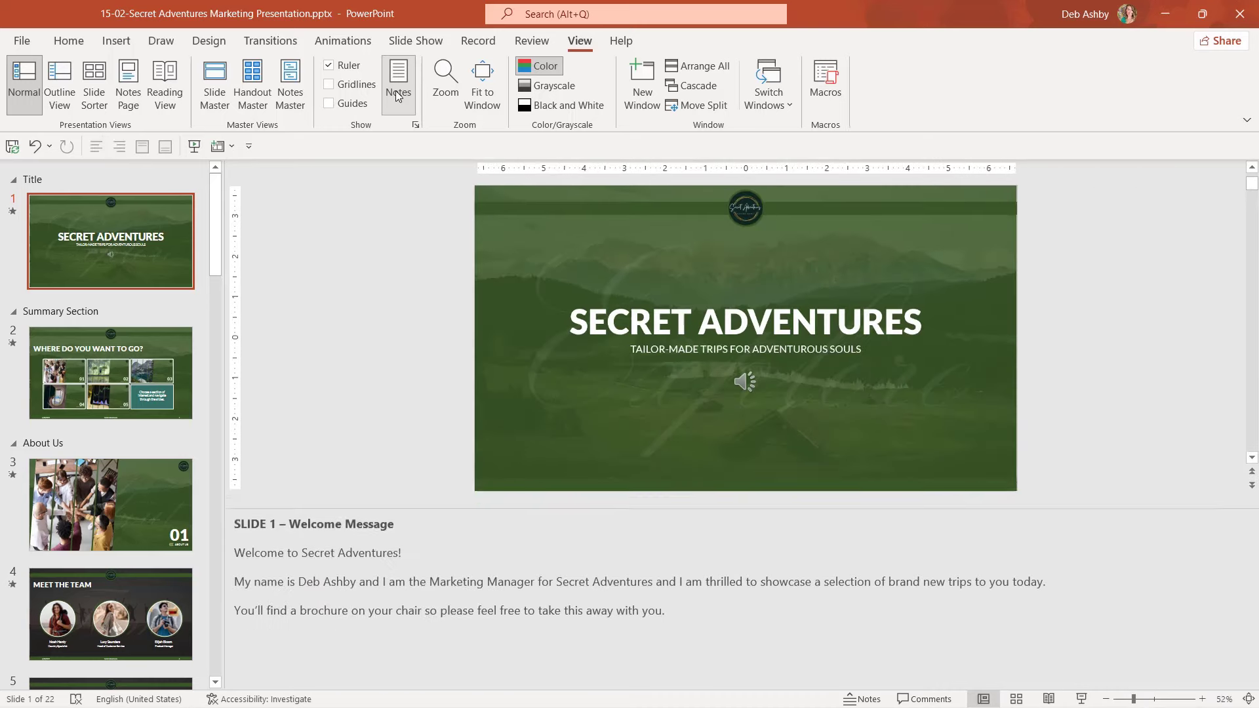
pyautogui.click(398, 83)
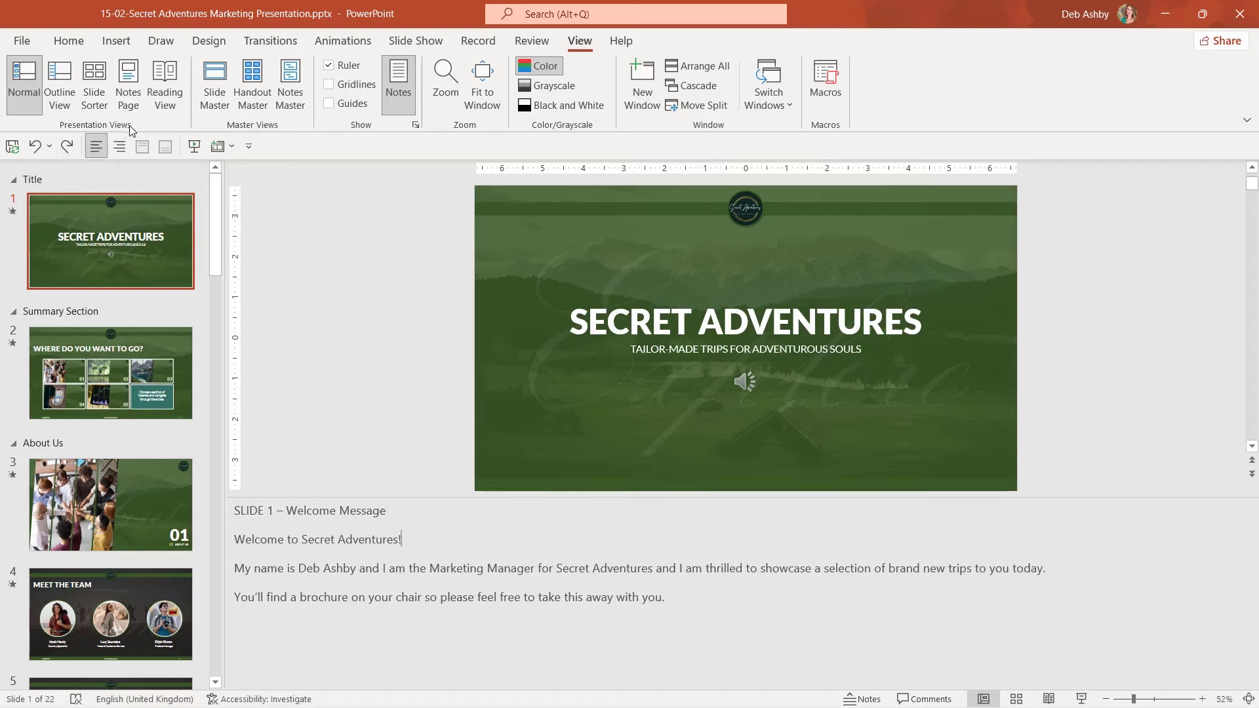
pyautogui.moveTo(127, 83)
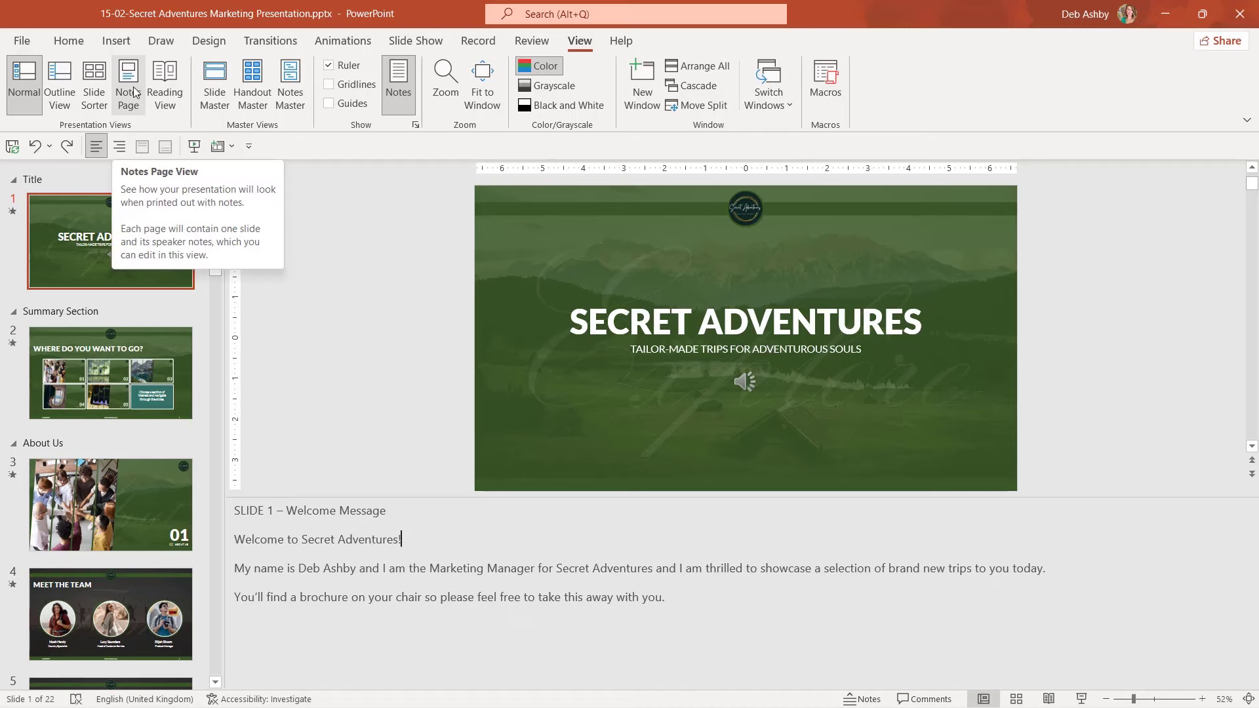
pyautogui.click(127, 84)
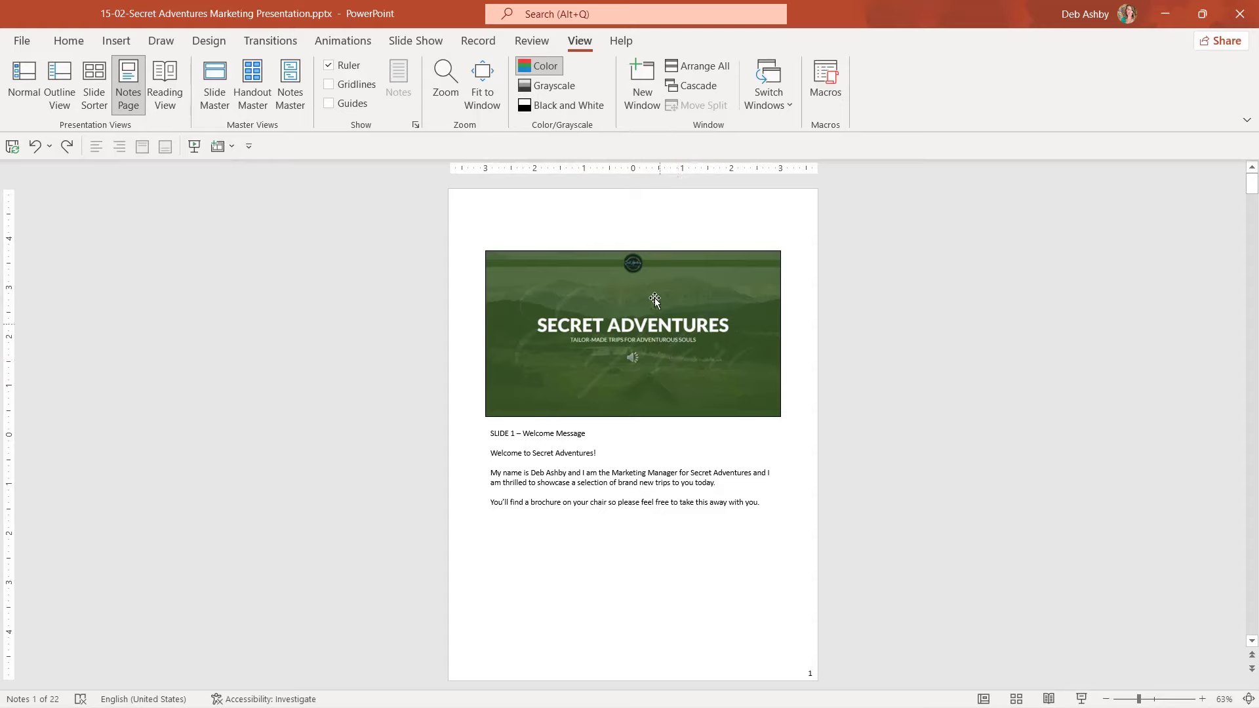
pyautogui.moveTo(666, 527)
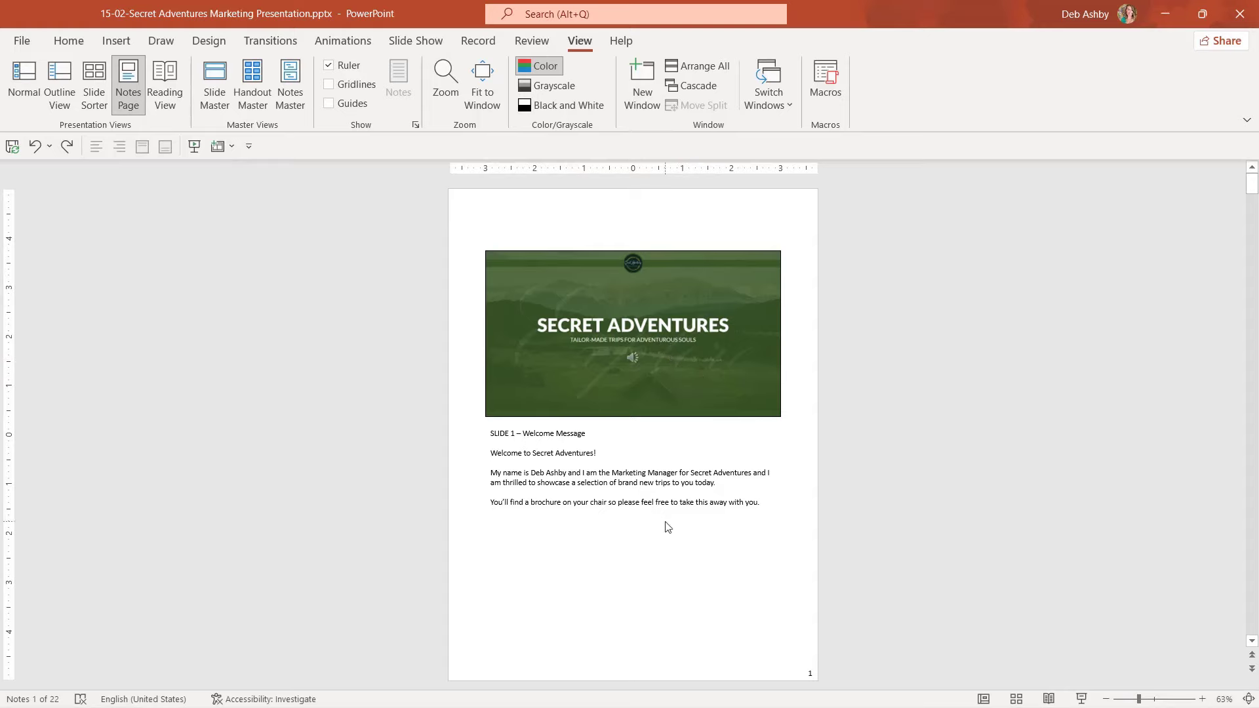
pyautogui.moveTo(706, 336)
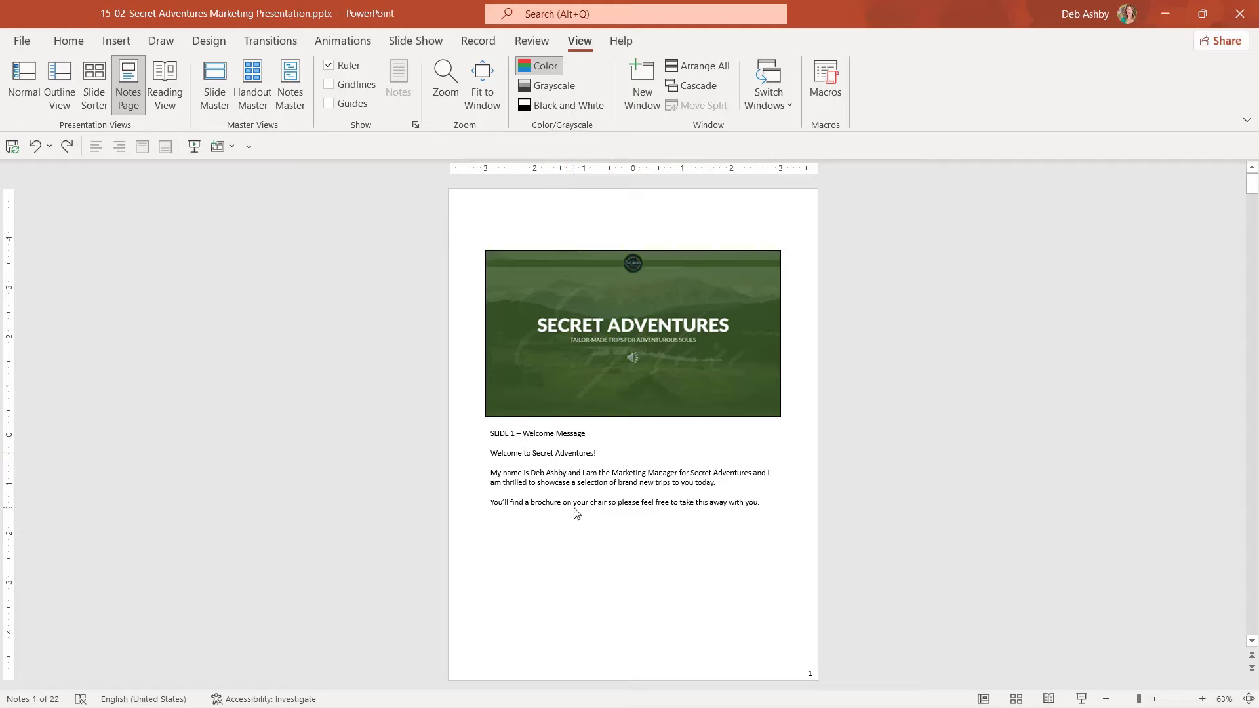
pyautogui.moveTo(701, 516)
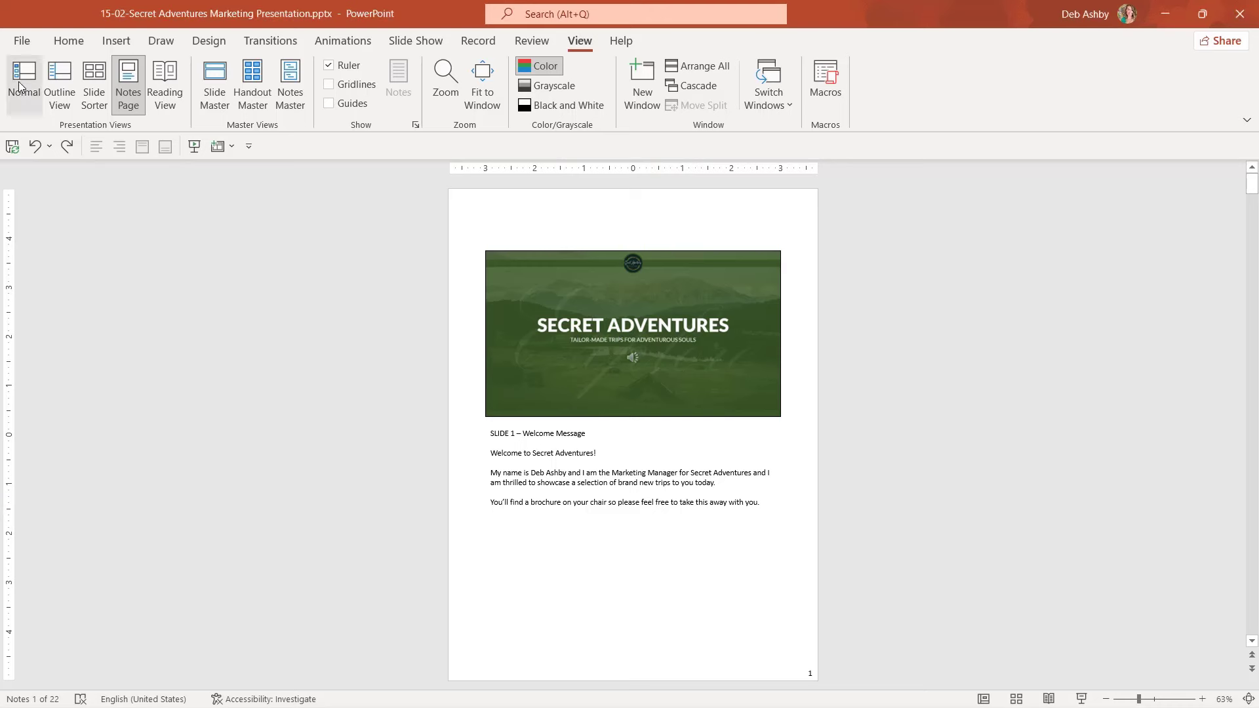
# Return to Normal view and bring up print with Ctrl+P
pyautogui.click(23, 83)
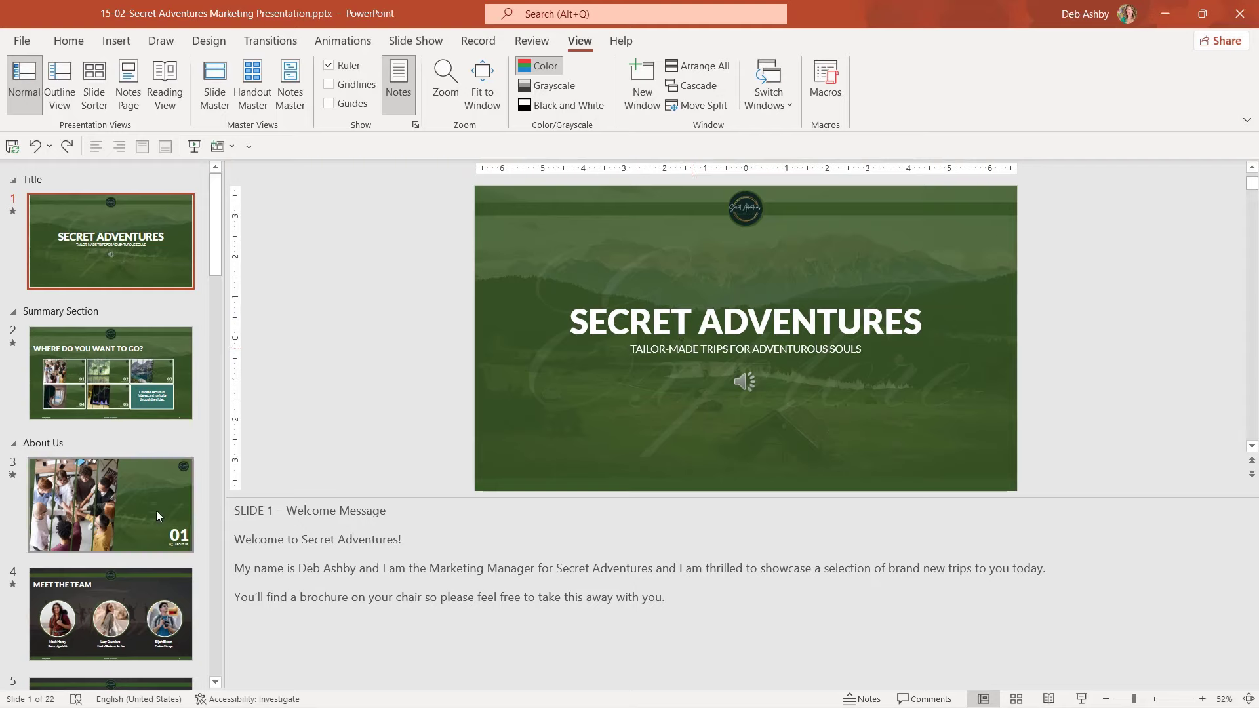
pyautogui.moveTo(146, 504)
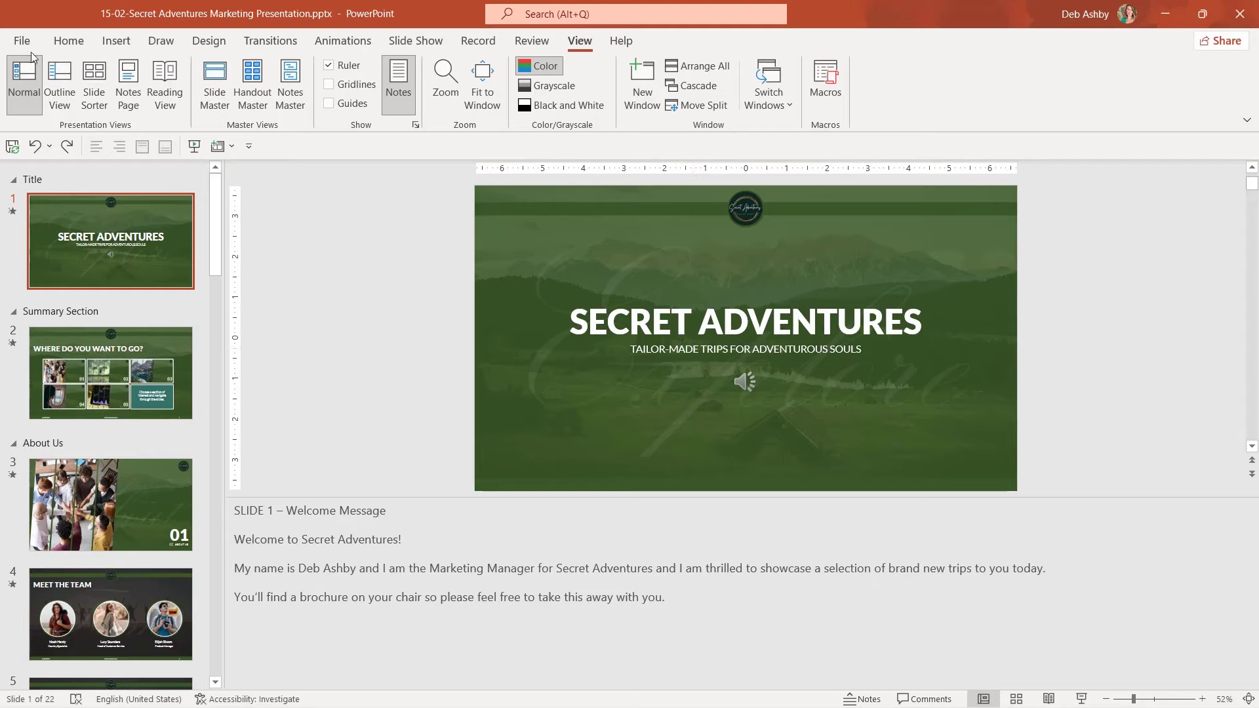
pyautogui.press('ctrl+p')
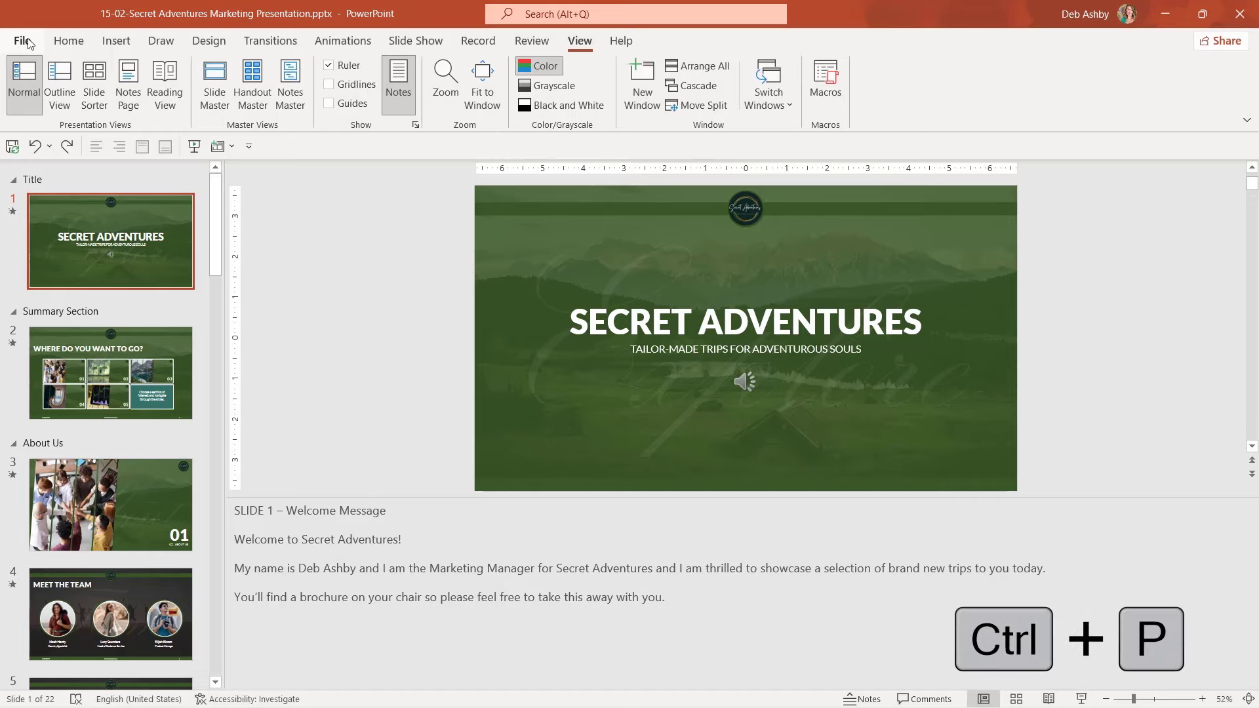
# Set File > Print layout to Notes Pages, preview slide 1, and return to the slides
pyautogui.click(23, 41)
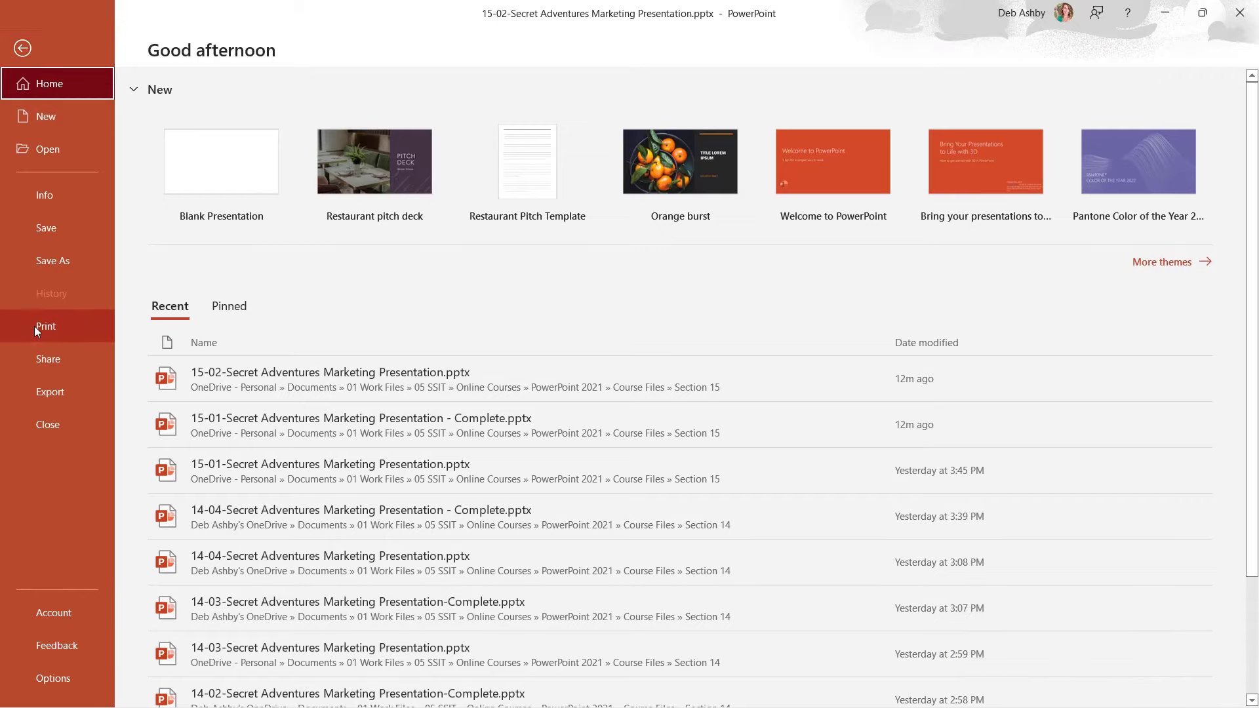
pyautogui.click(44, 327)
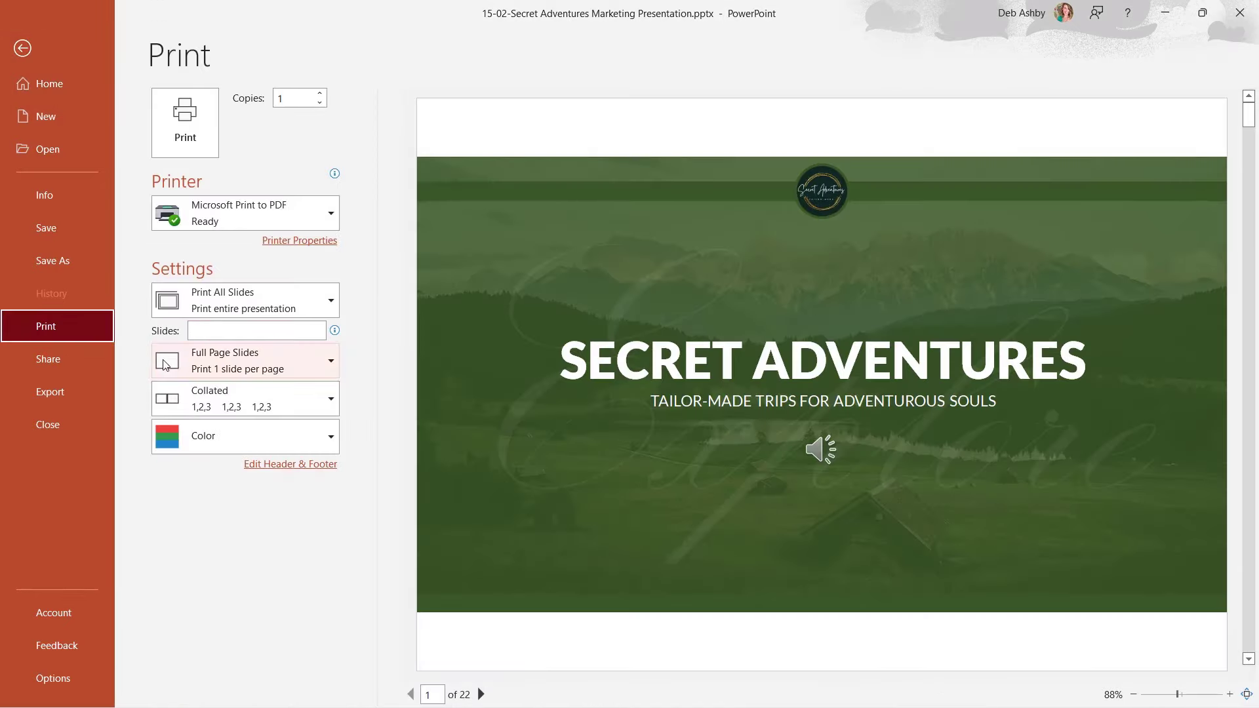
pyautogui.click(256, 330)
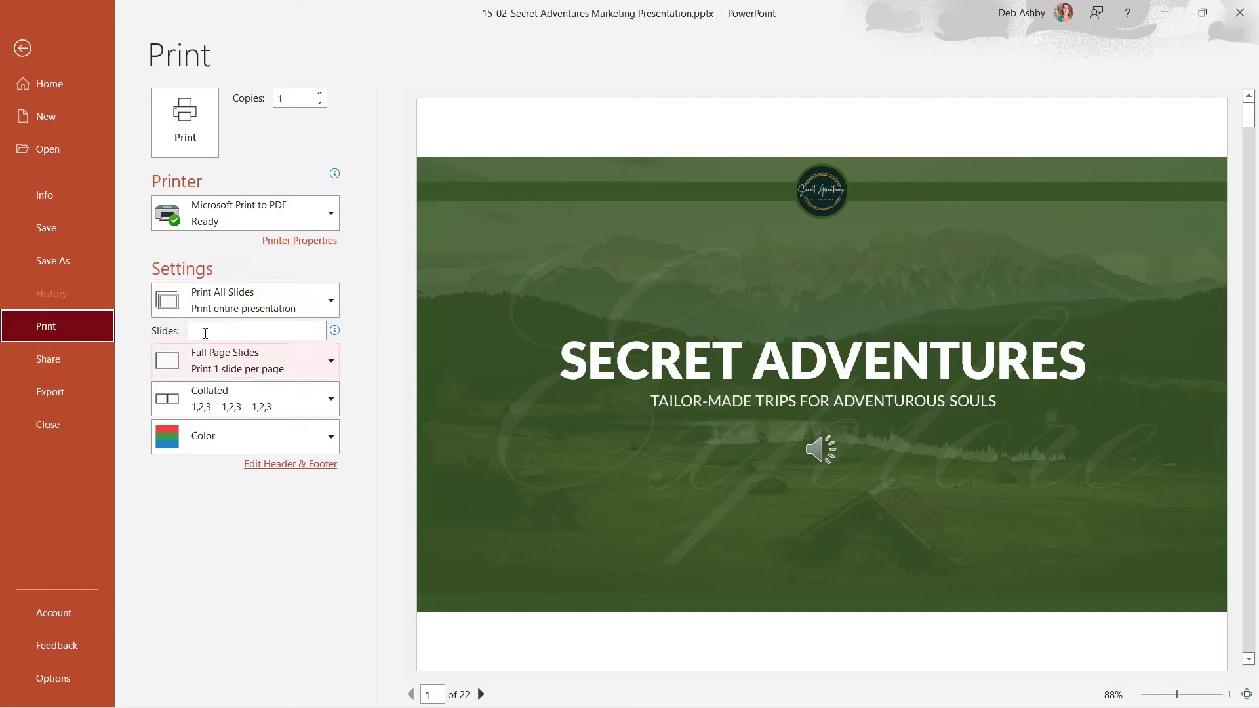
pyautogui.click(245, 361)
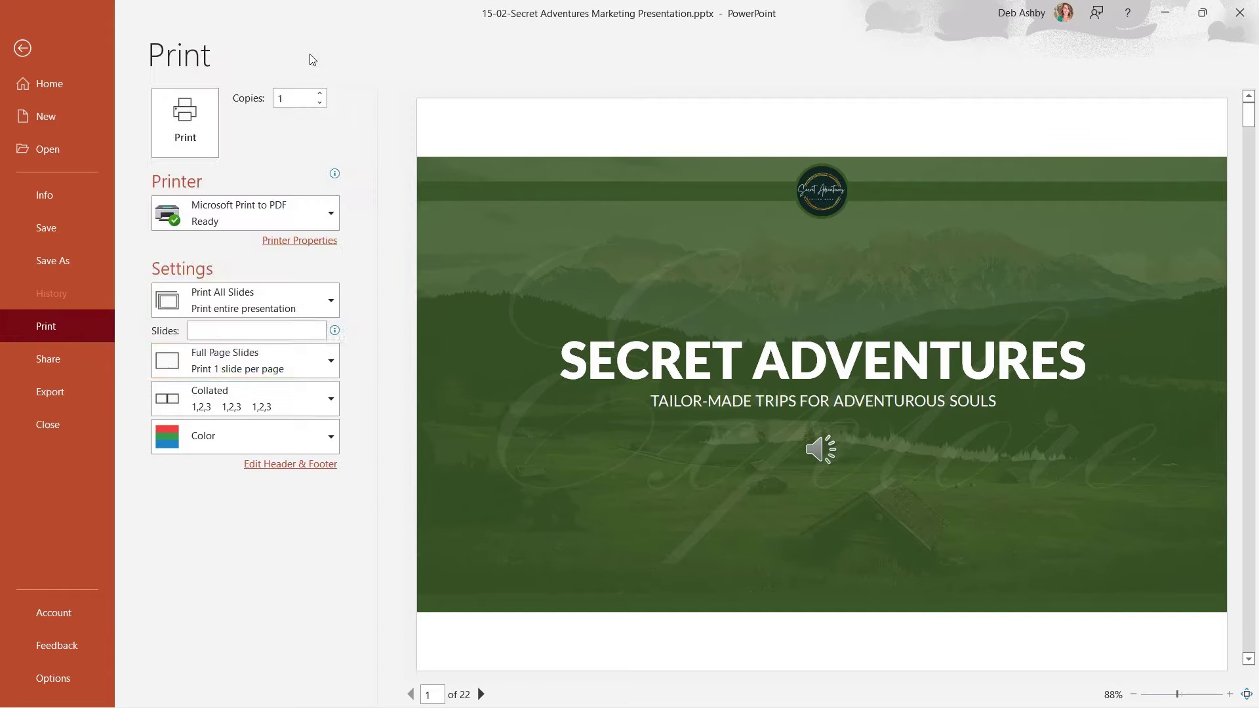
pyautogui.click(244, 360)
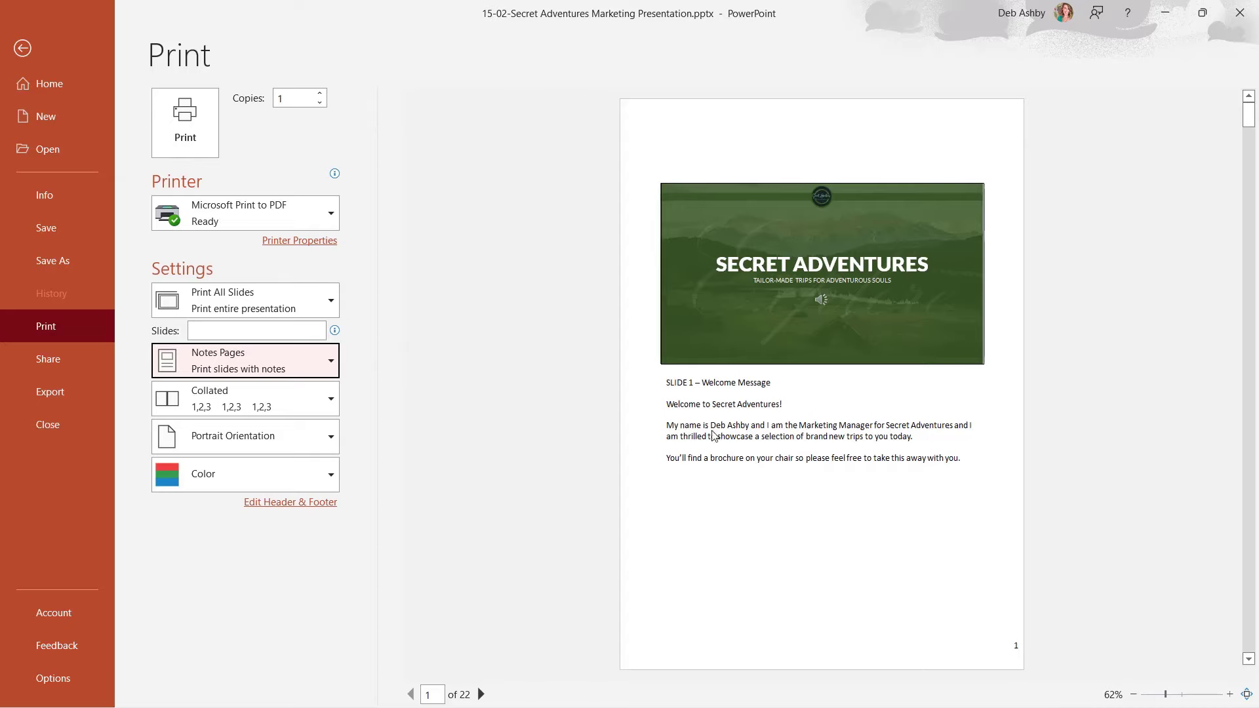
pyautogui.click(245, 359)
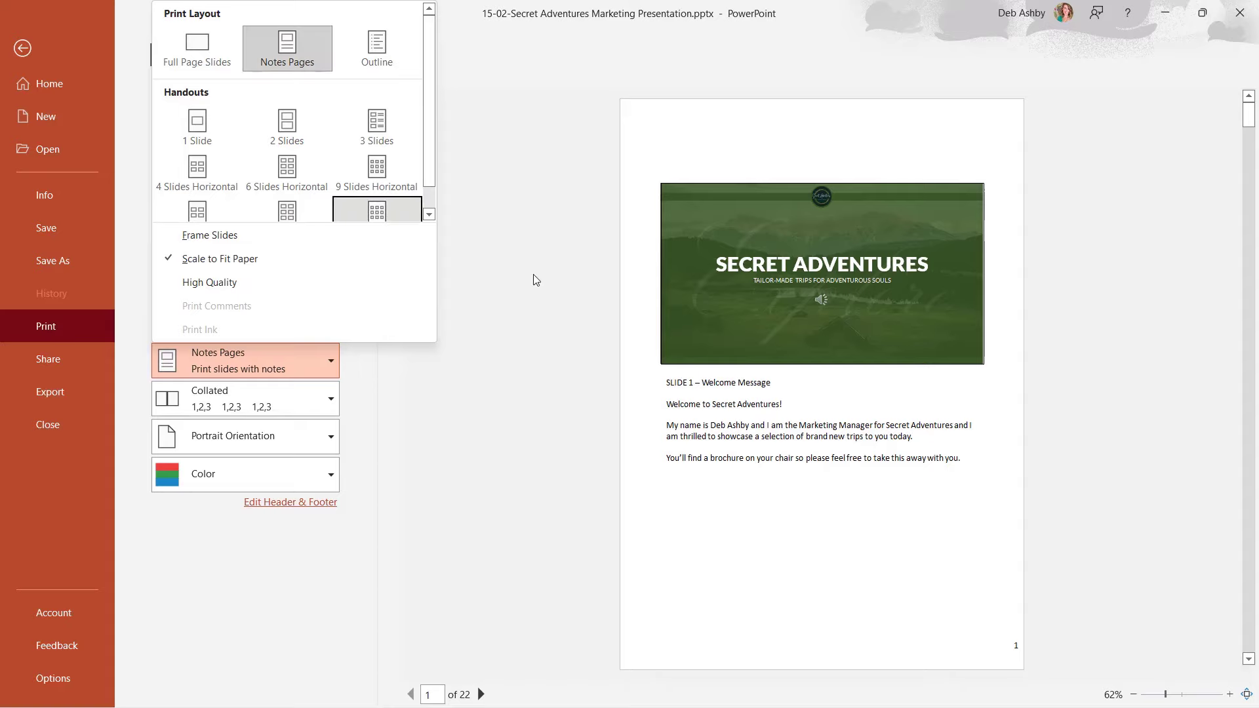
pyautogui.click(23, 49)
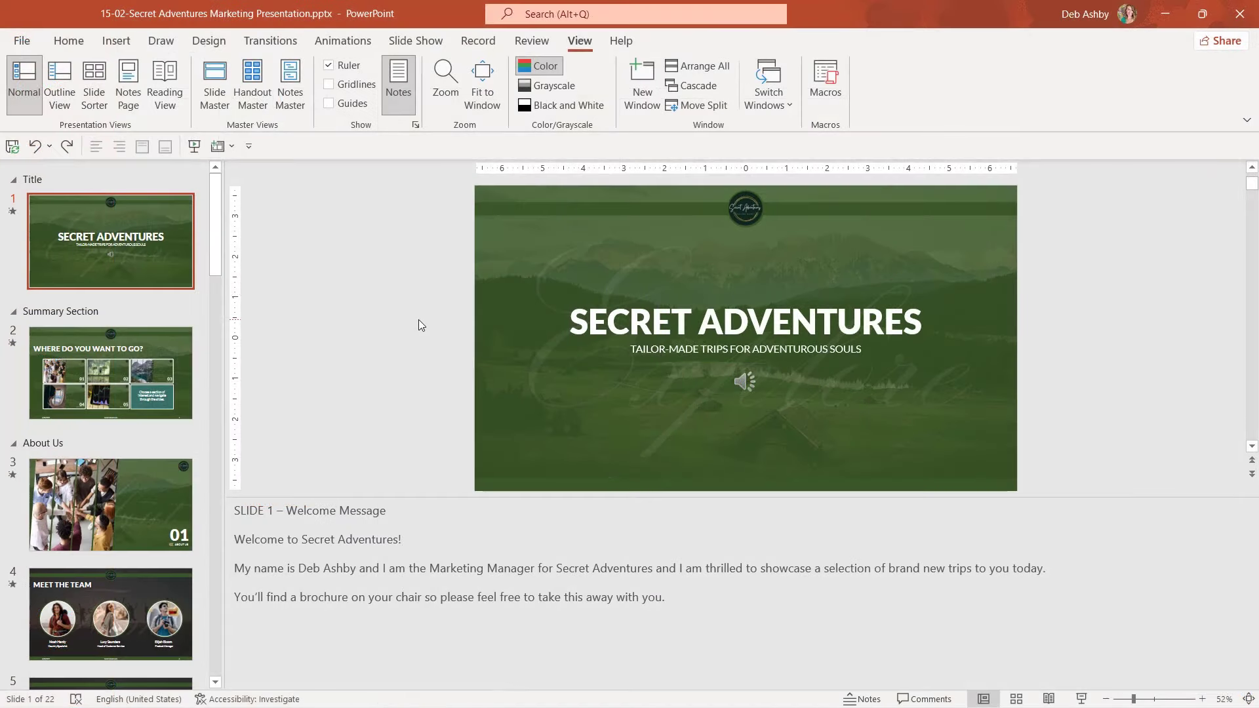